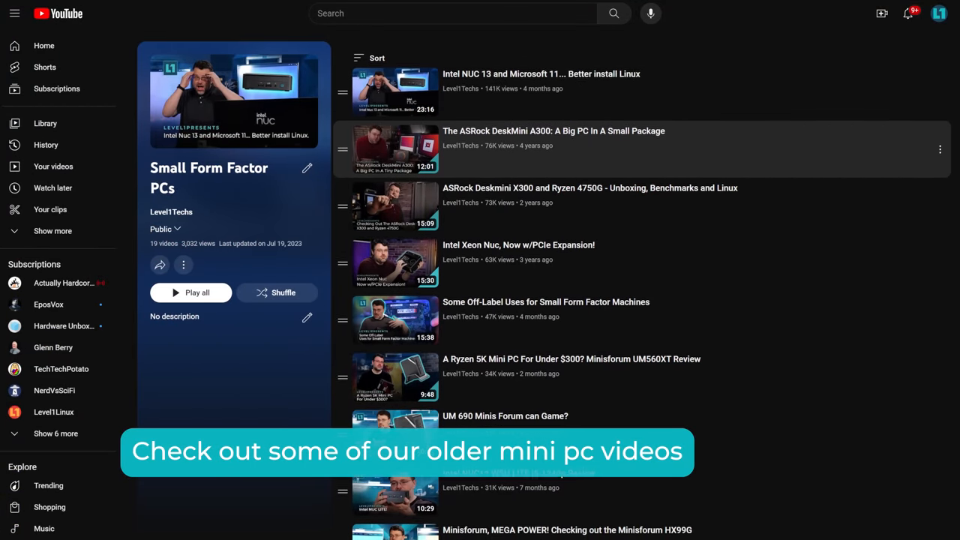
scroll("down", 3)
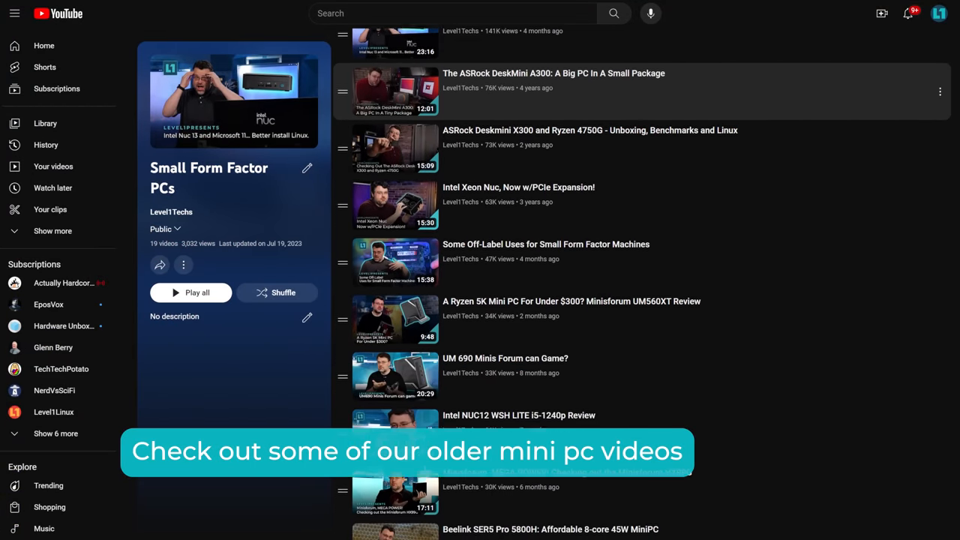
scroll("down", 3)
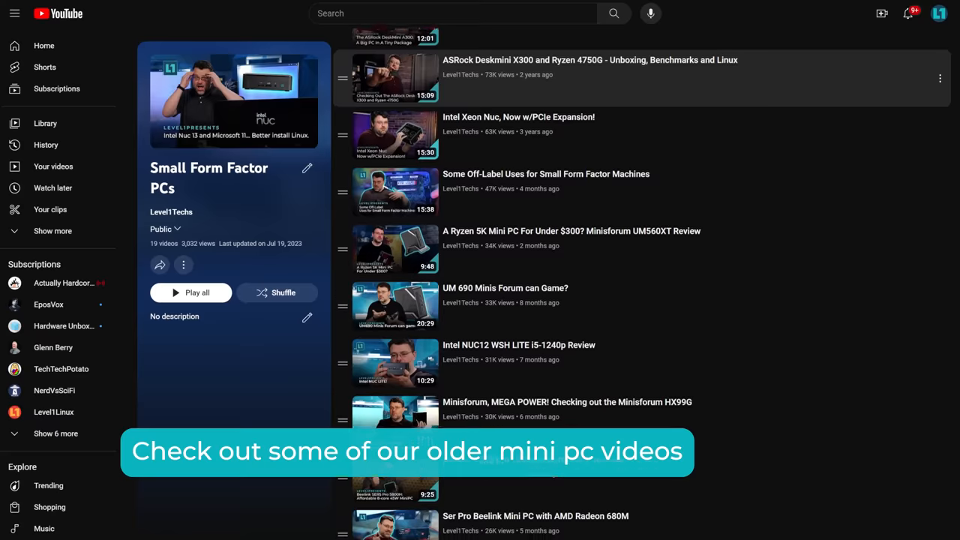
scroll("down", 3)
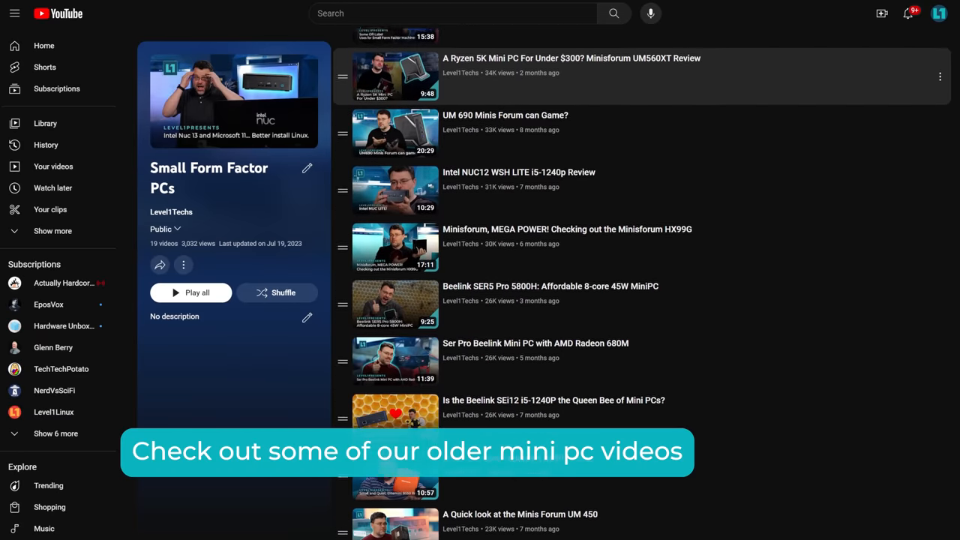
scroll("down", 3)
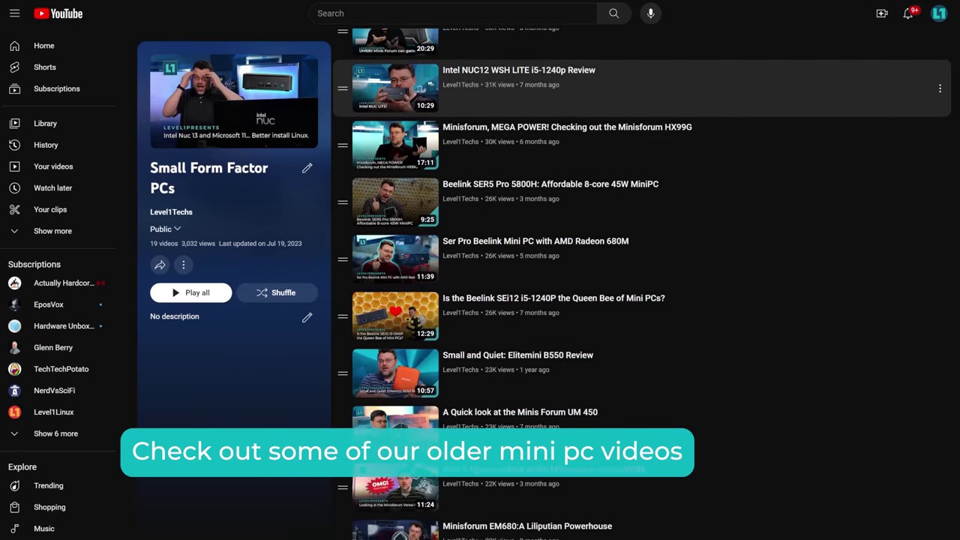